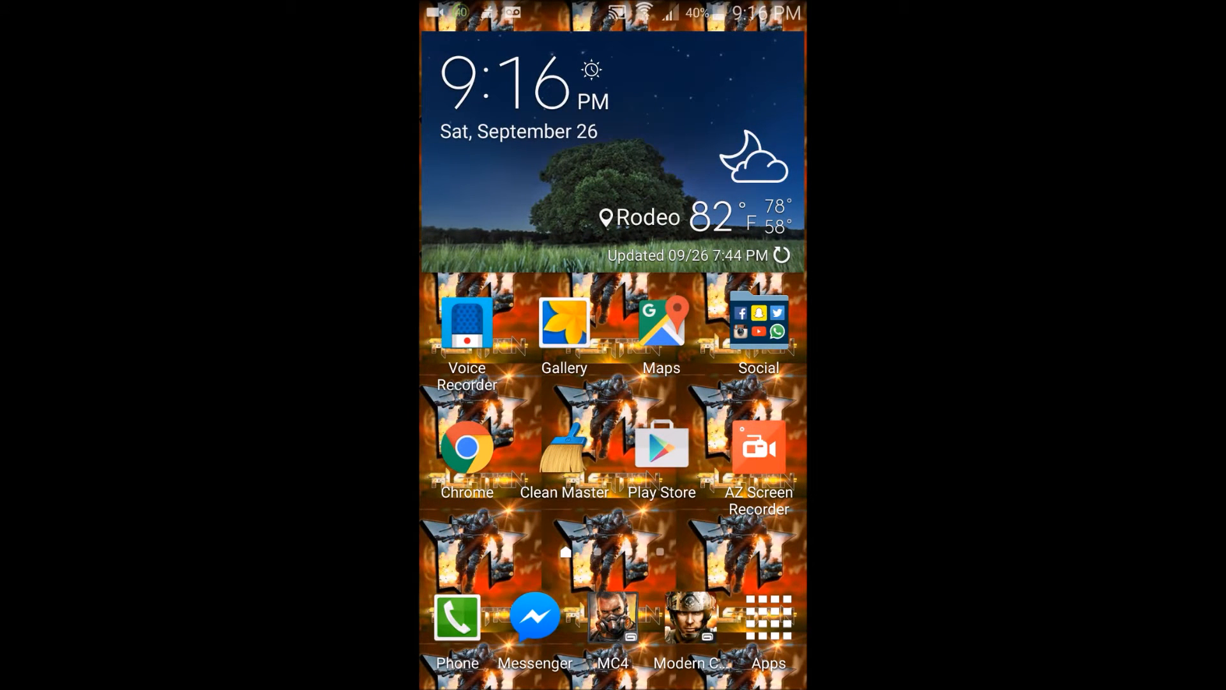
Load mobcrush.com/ALSATiON in Chrome to reach the Mobcrush Google Play testing page
left_click(466, 447)
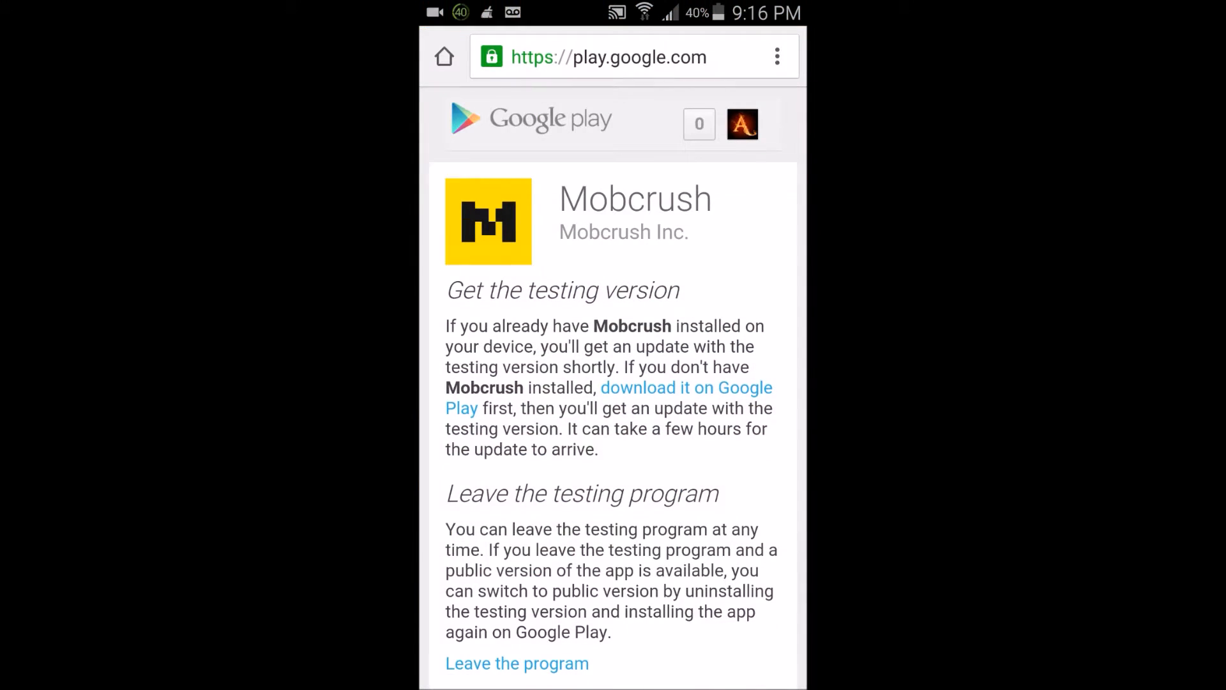
left_click(610, 56)
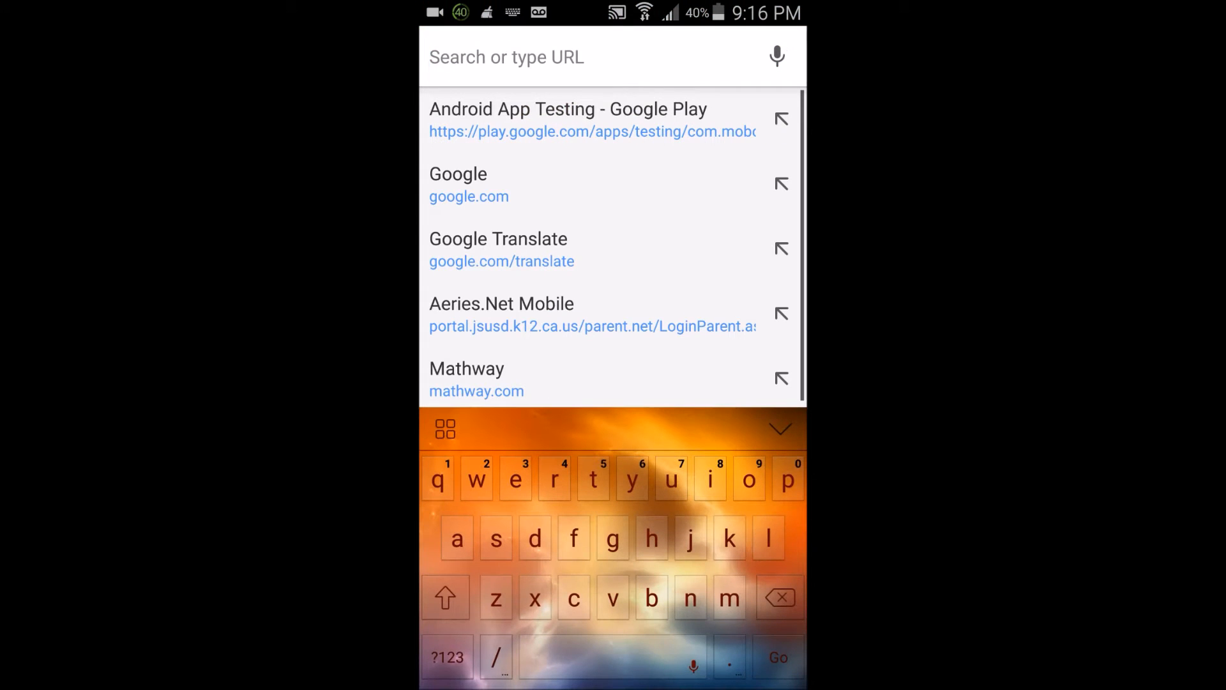
type("mobcrush.com/ALSATiON")
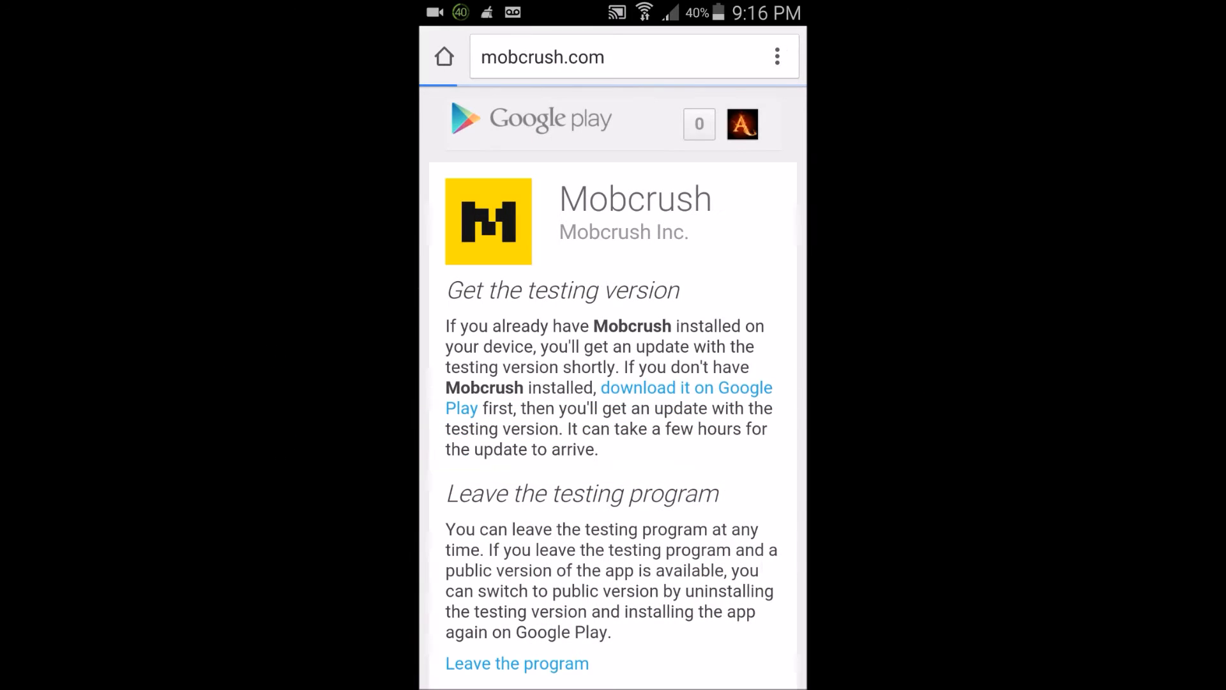
left_click(686, 387)
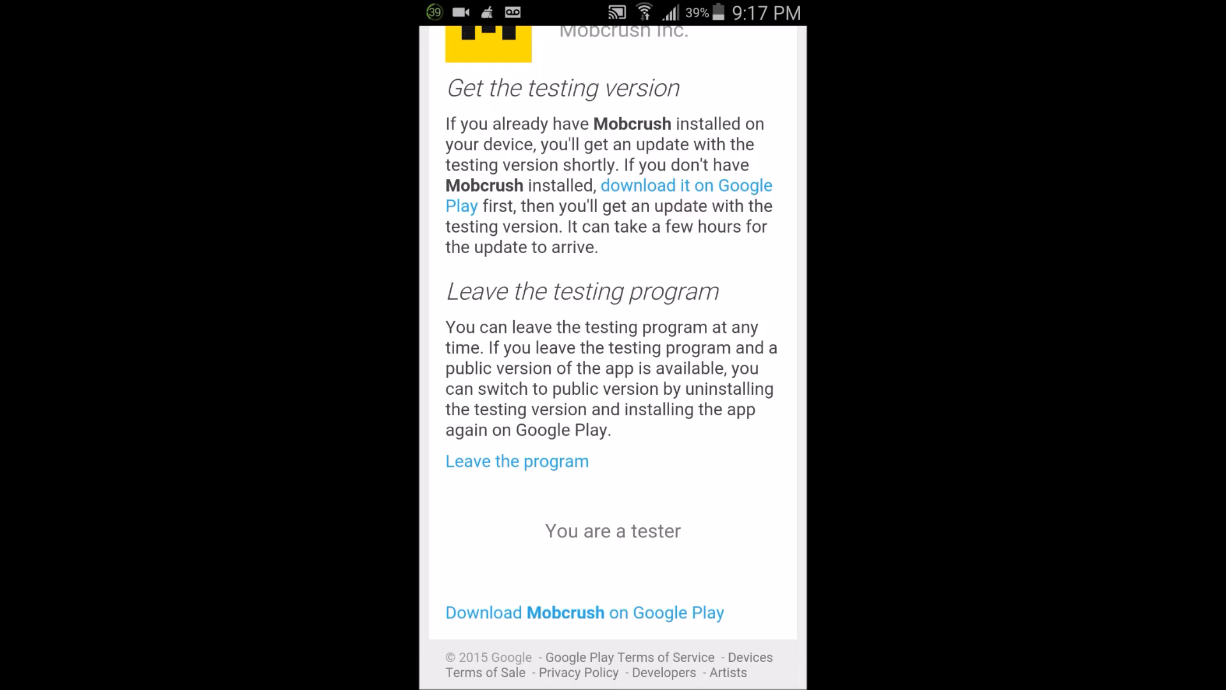
Scroll past the 'You are a tester' confirmation to the Mobcrush download link
scroll("down", 3)
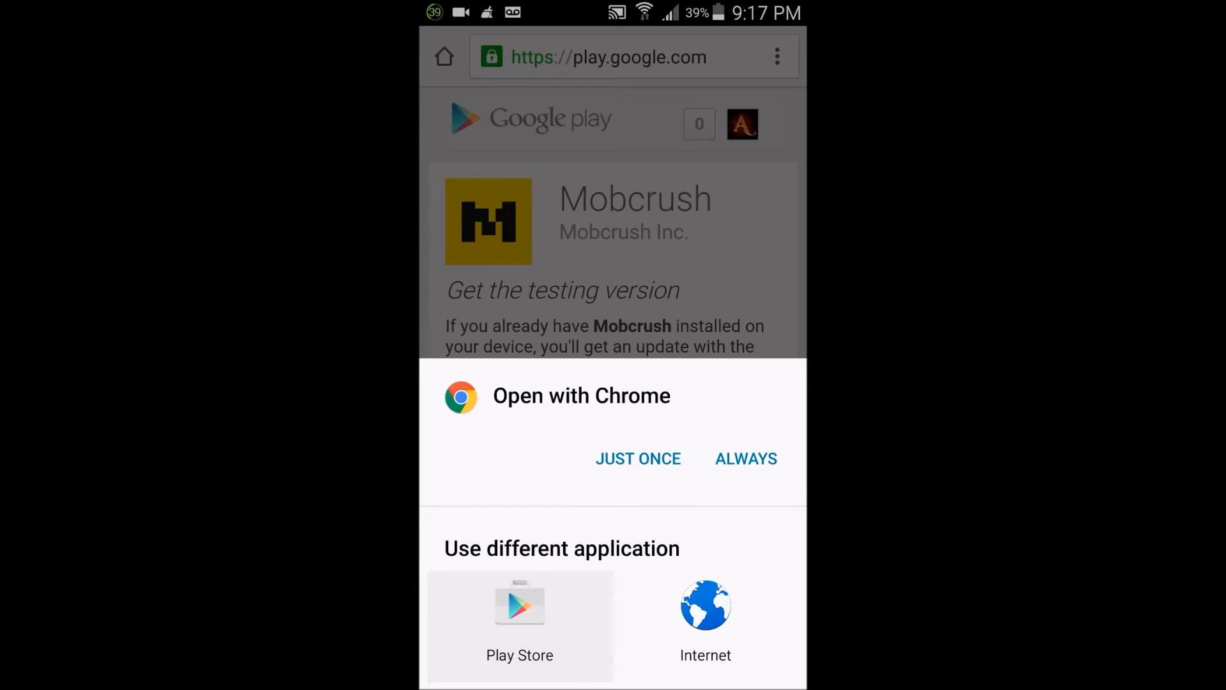
Open the download link with Play Store and launch the installed Mobcrush app
left_click(520, 618)
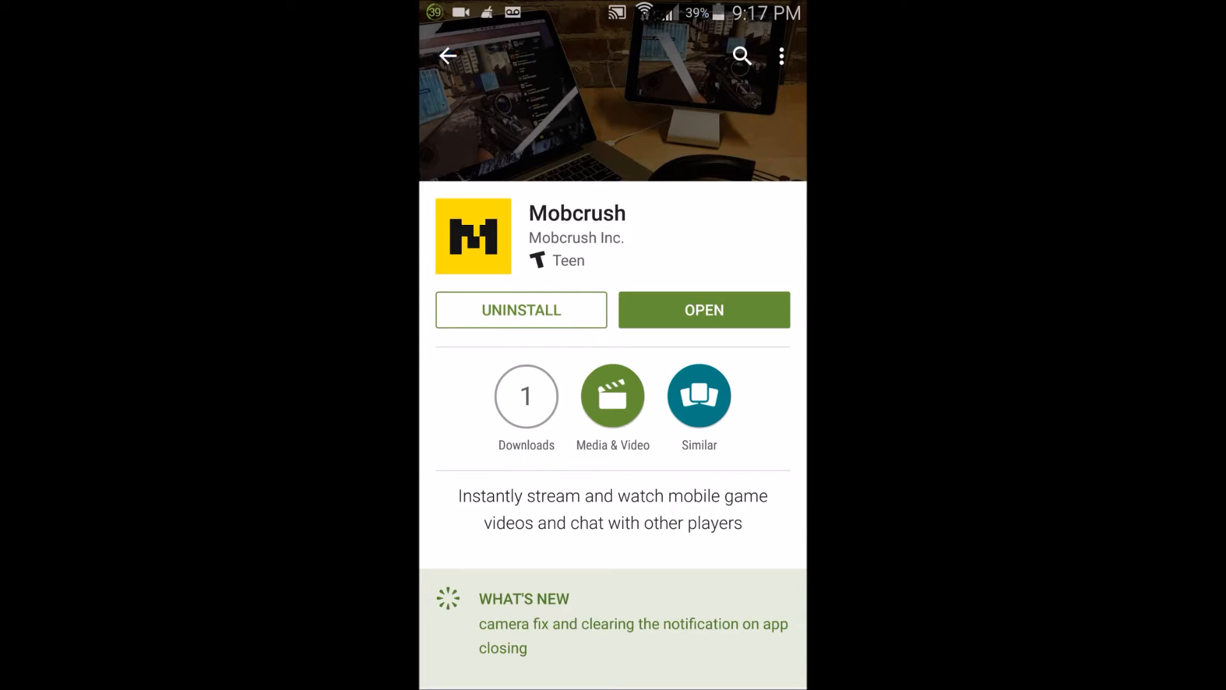
left_click(703, 310)
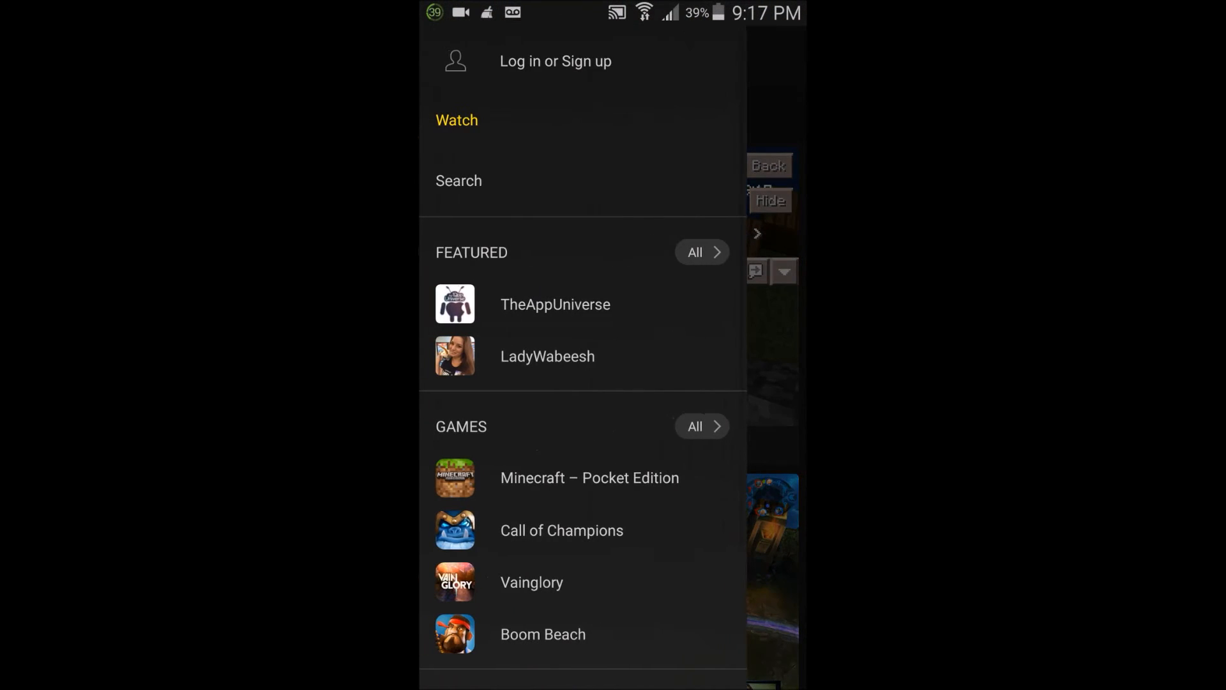
Log in to a Mobcrush account, then go back to the New live streams feed
left_click(448, 57)
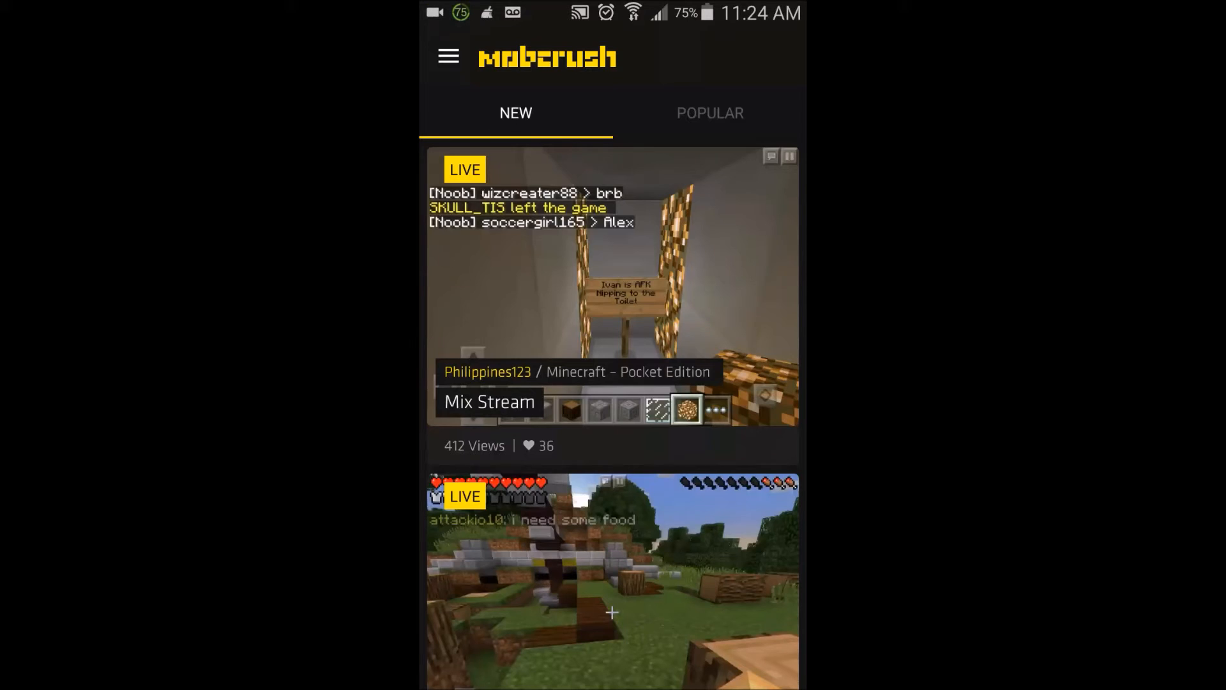
left_click(448, 56)
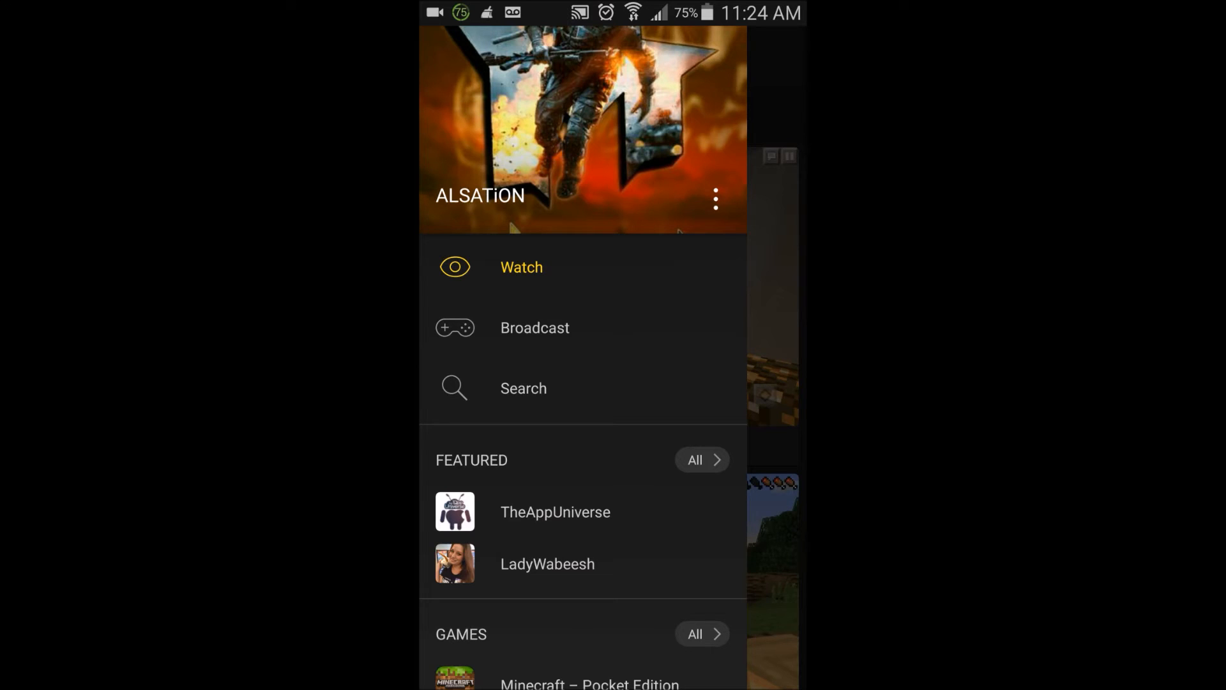
left_click(714, 199)
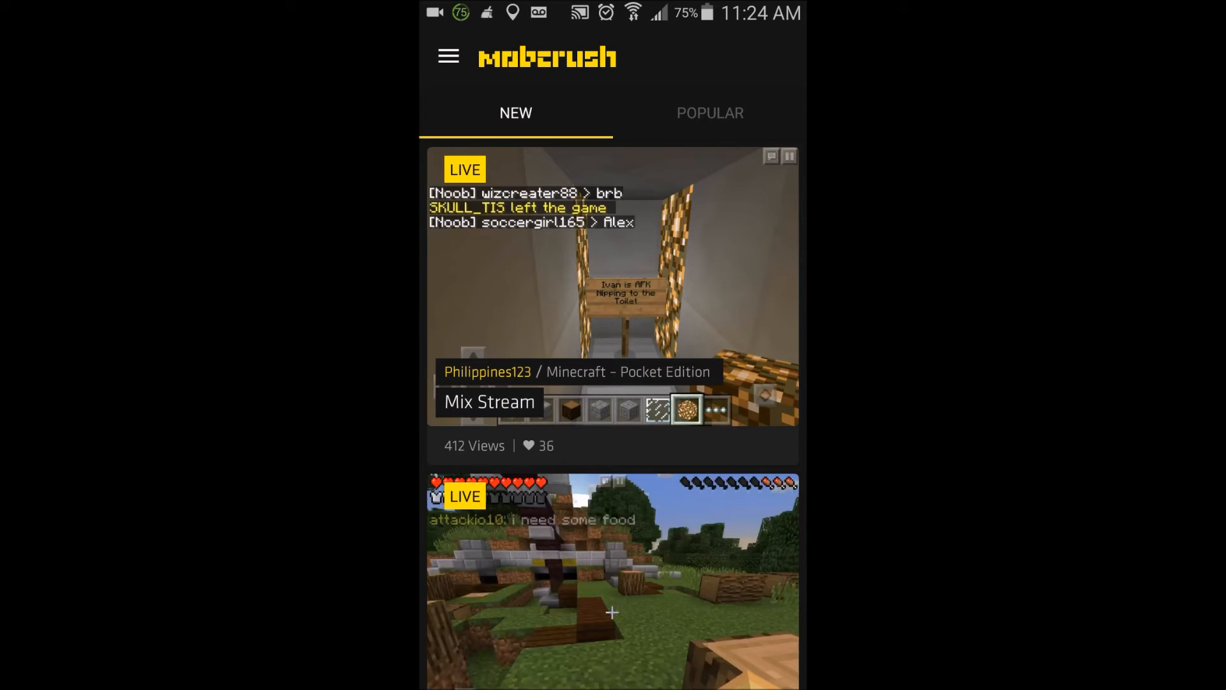
left_click(449, 56)
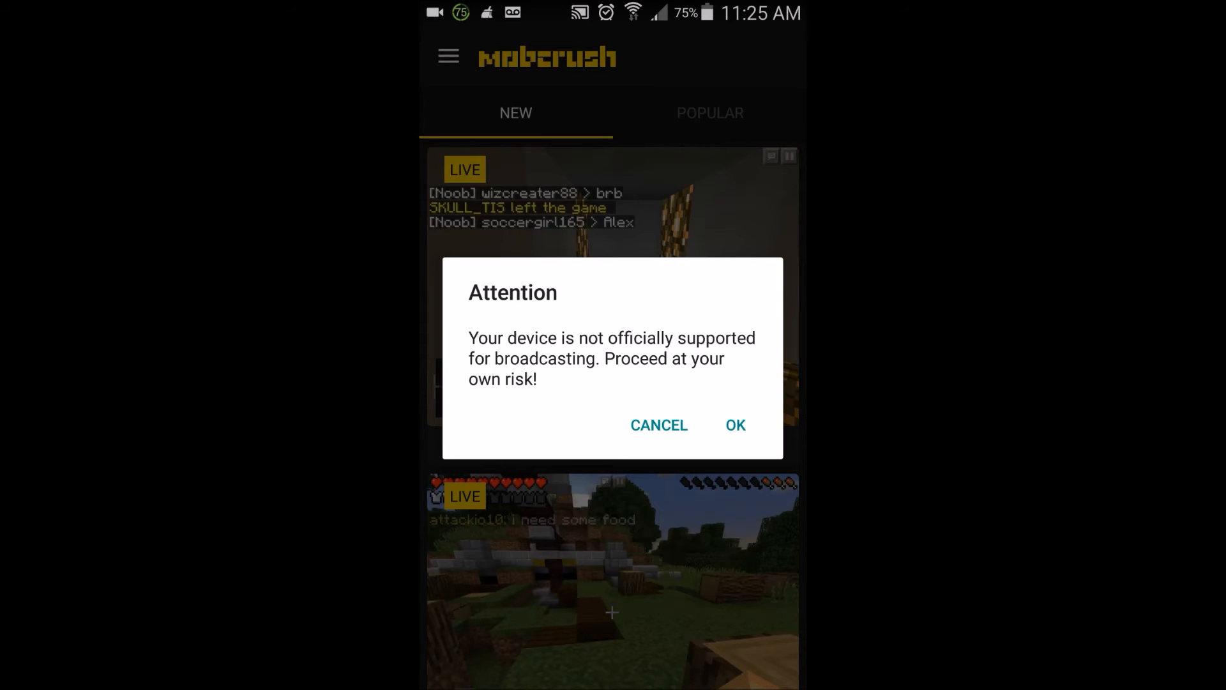
Dismiss the unsupported-device warning and set the game to Modern Combat 4: Zero Hour
left_click(734, 424)
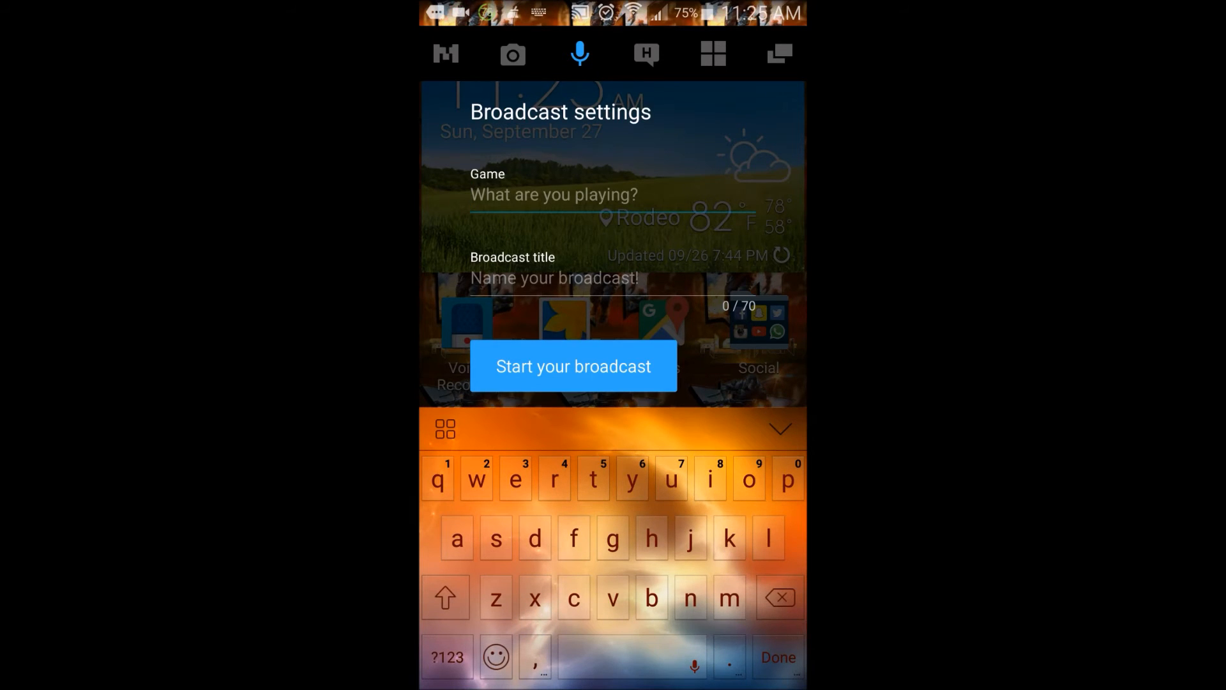
type("Modern")
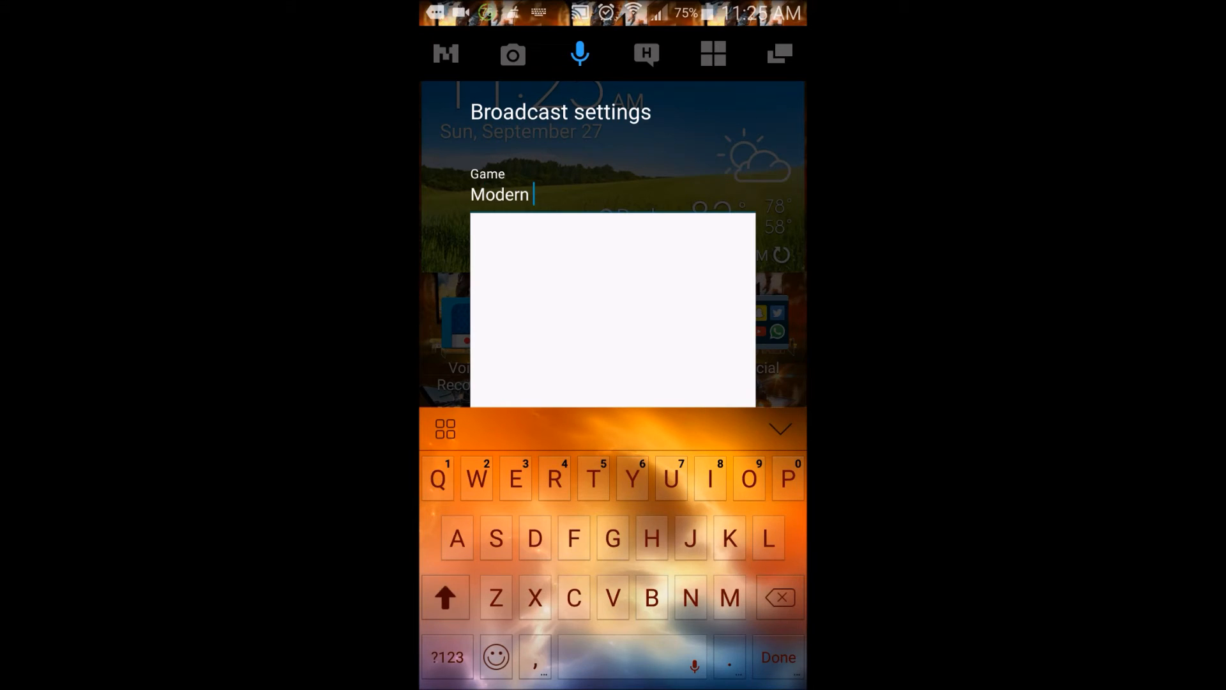
type("Combat 4")
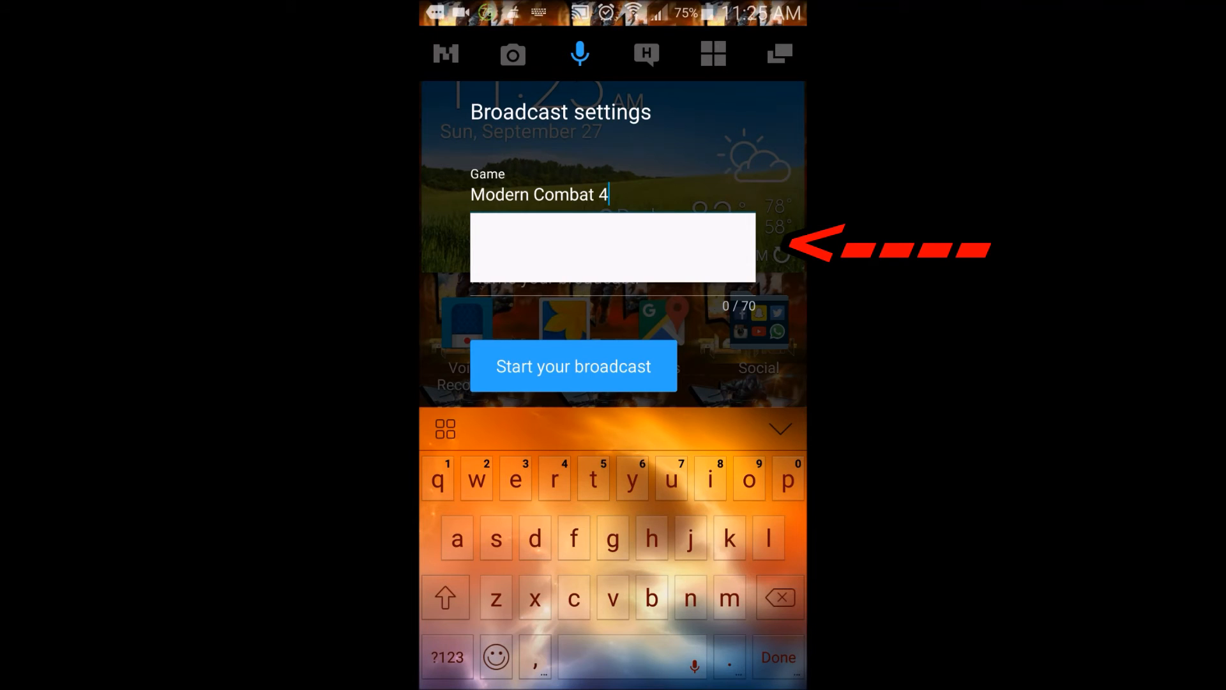
type(": Zero Hour")
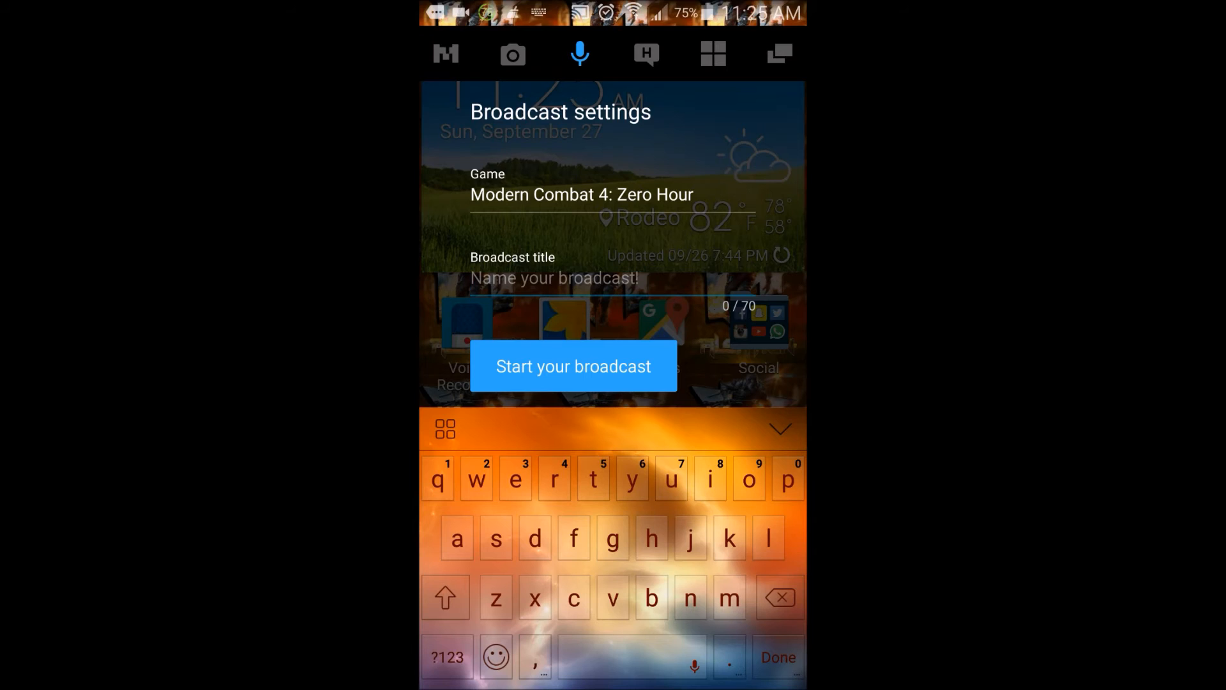
Title the broadcast 'First' and start the live broadcast
left_click(553, 277)
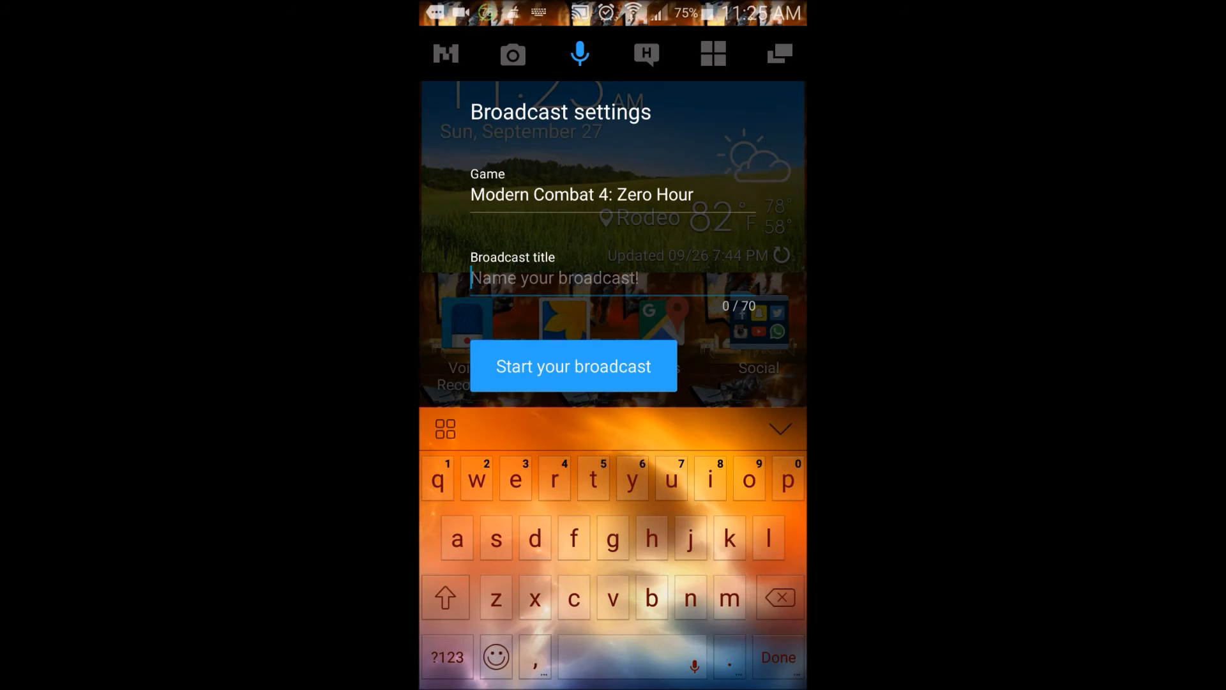
left_click(445, 597)
type("ALSATiON's")
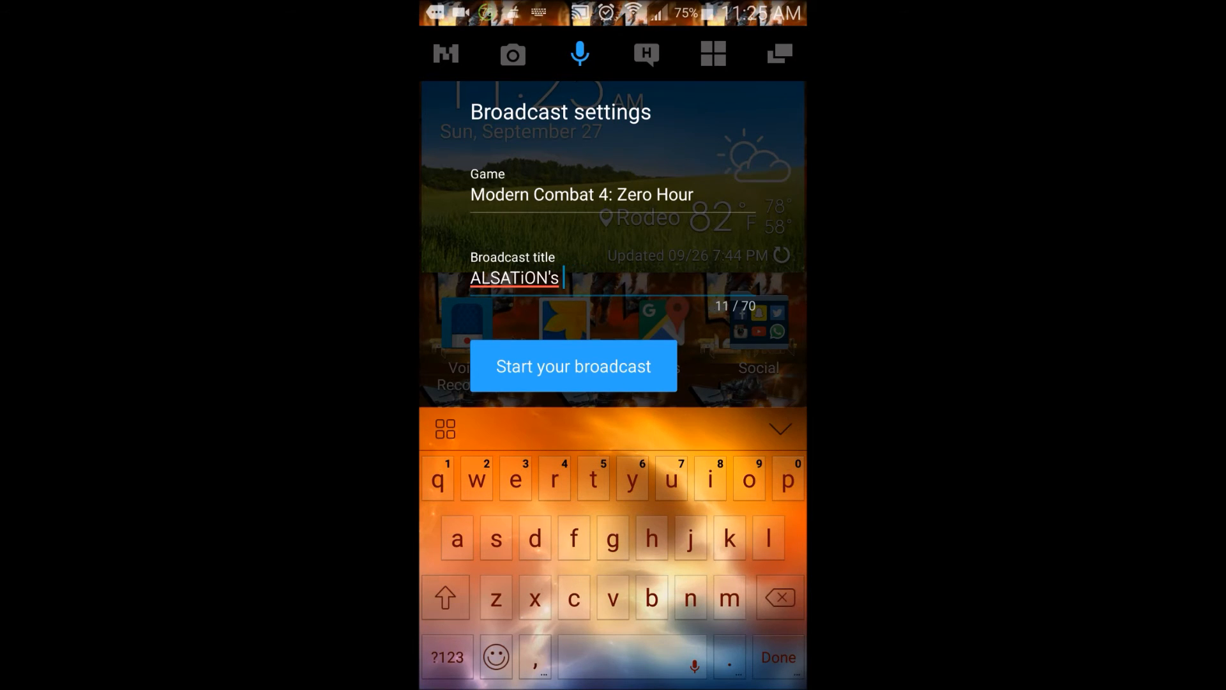
type("First Live Stream!")
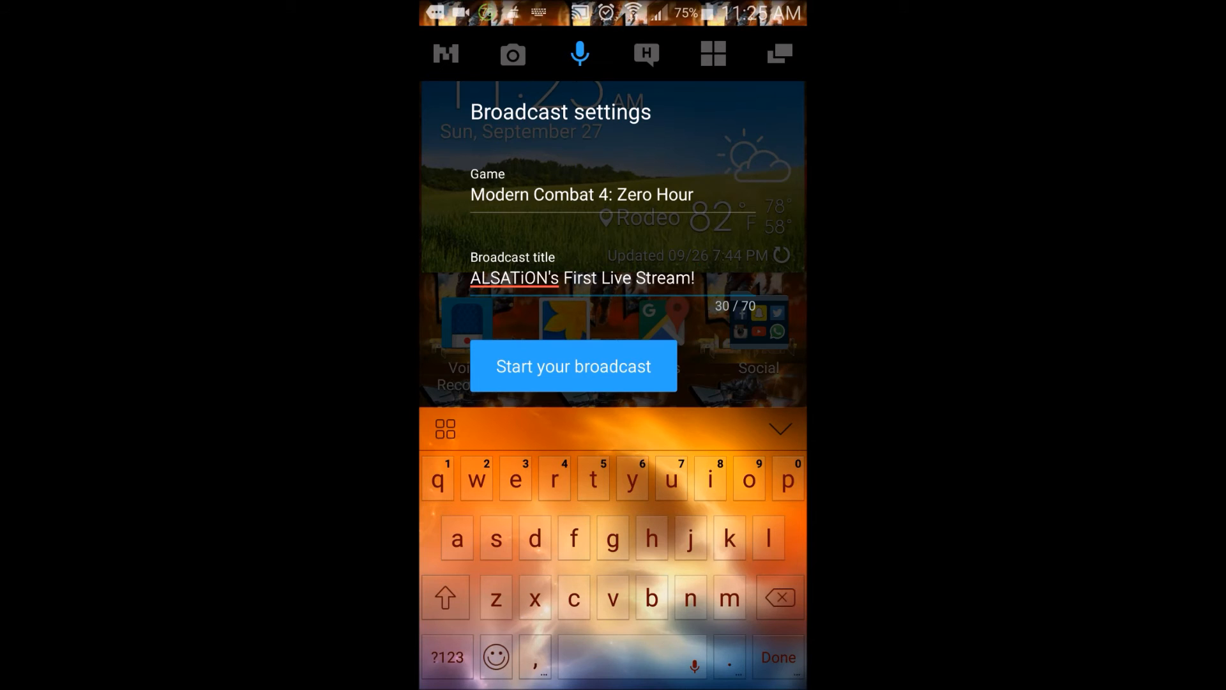
left_click(572, 365)
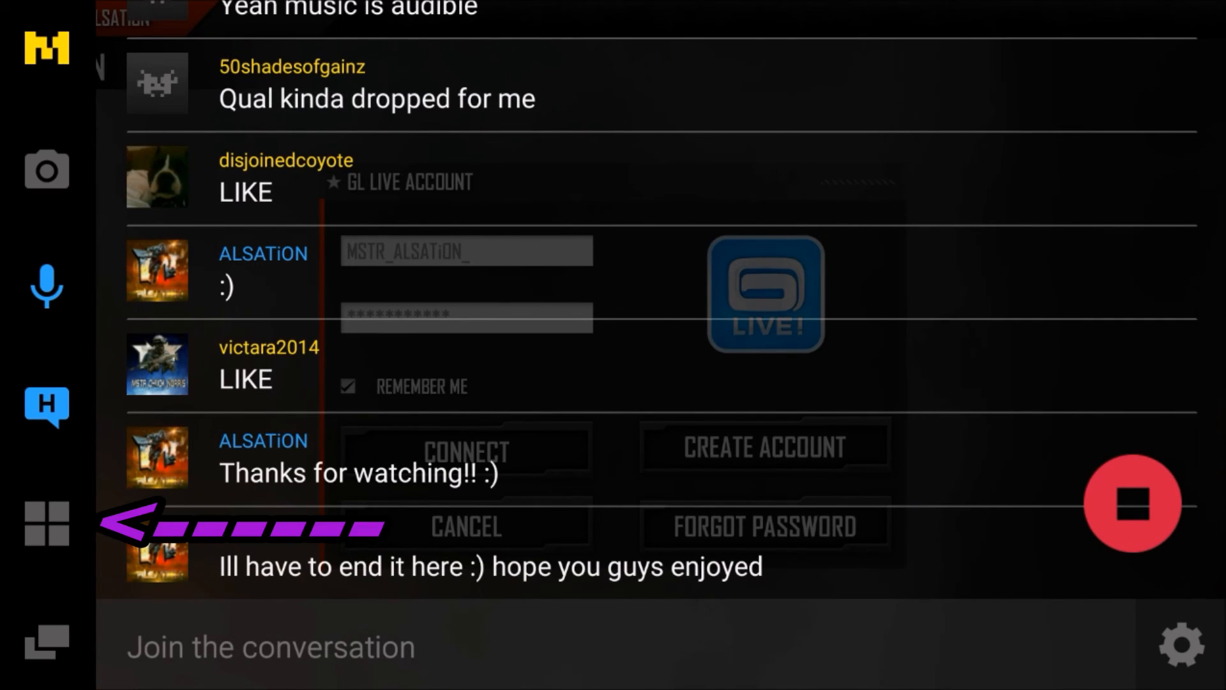
Scroll the chat overlay to show earlier viewer messages during the live broadcast
scroll("down", 3)
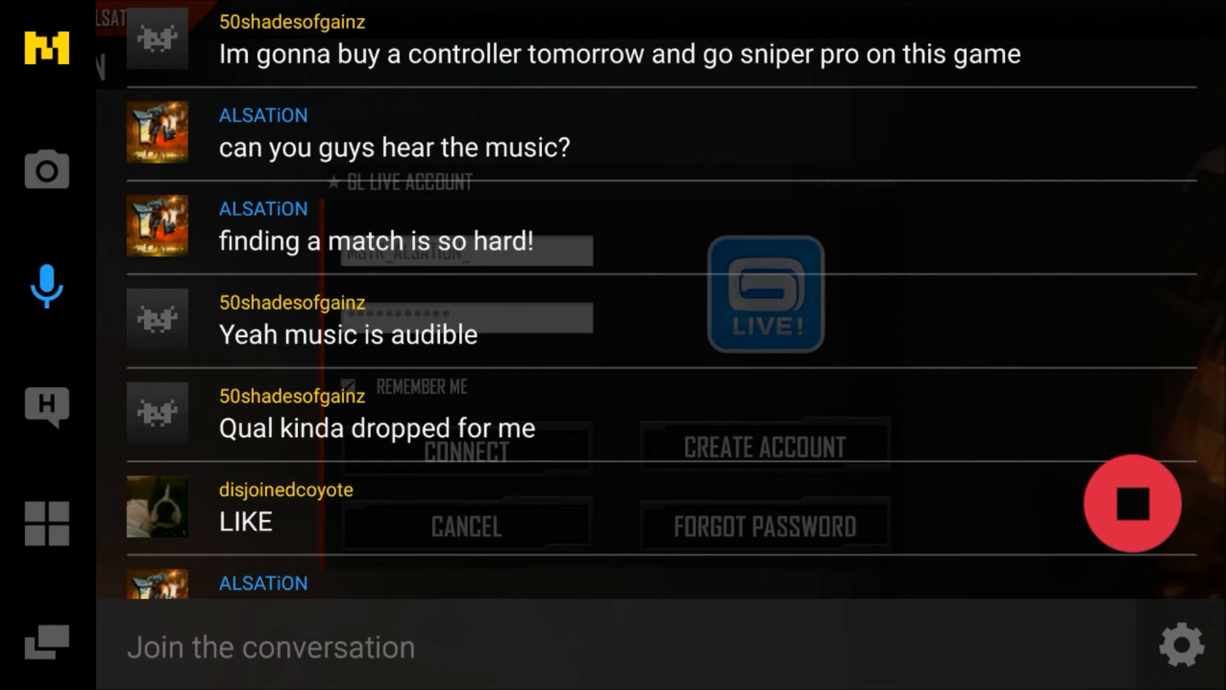